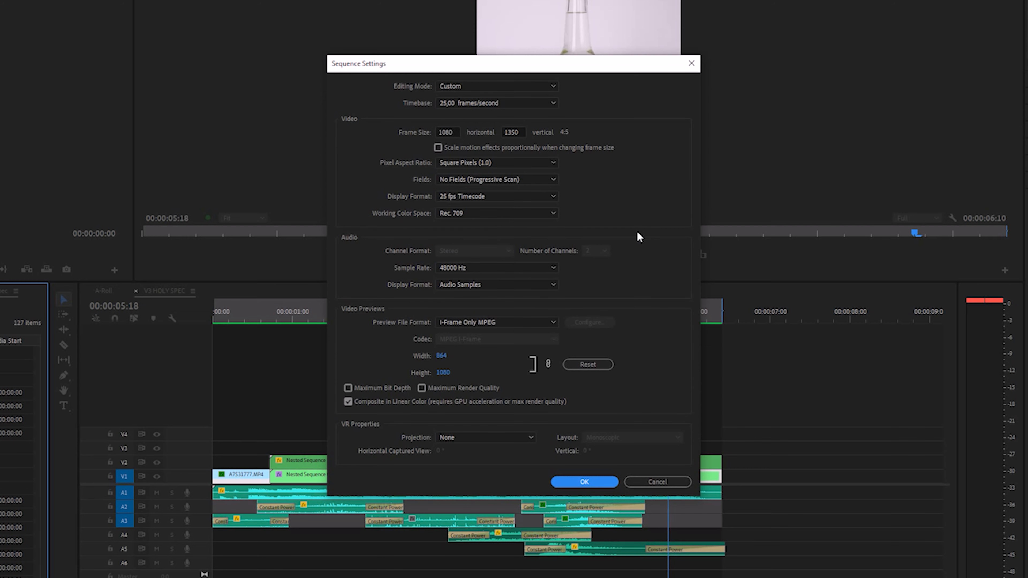
Dismiss the Sequence Settings dialog after confirming the 1080×1350, 25 fps frame
{"action": "left_click", "coordinate": [583, 481]}
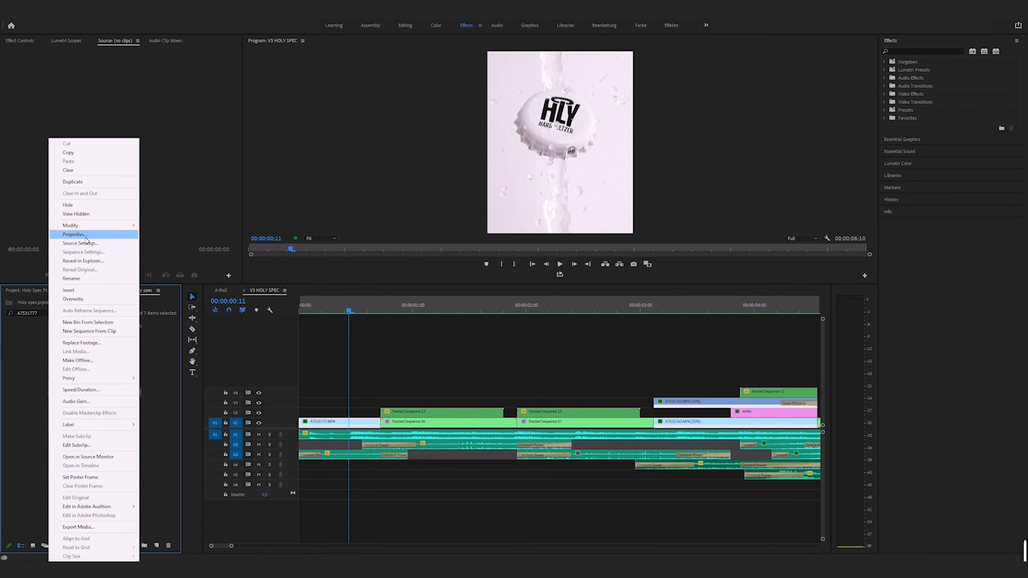
{"action": "left_click", "coordinate": [74, 234]}
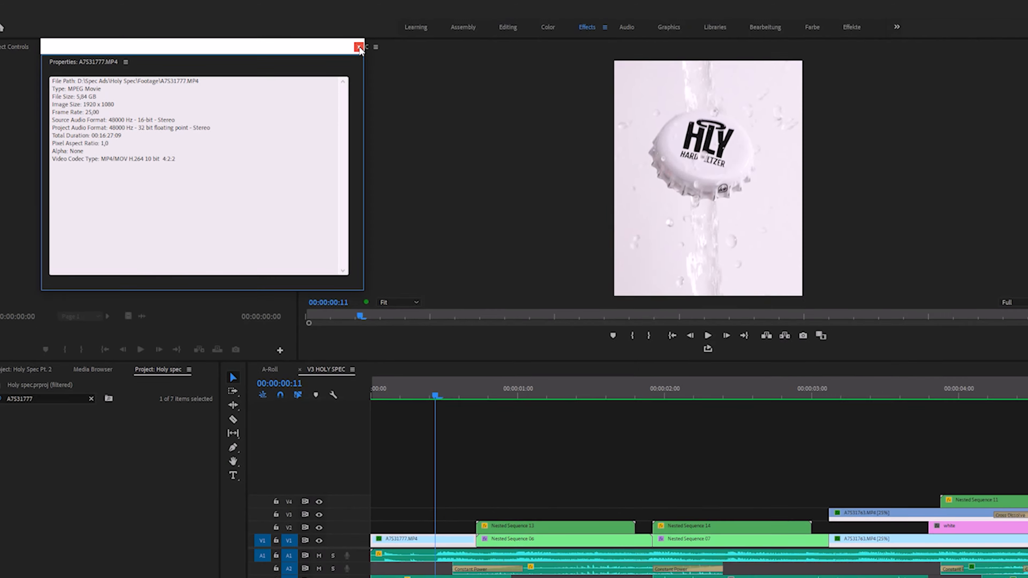
{"action": "left_click", "coordinate": [359, 47]}
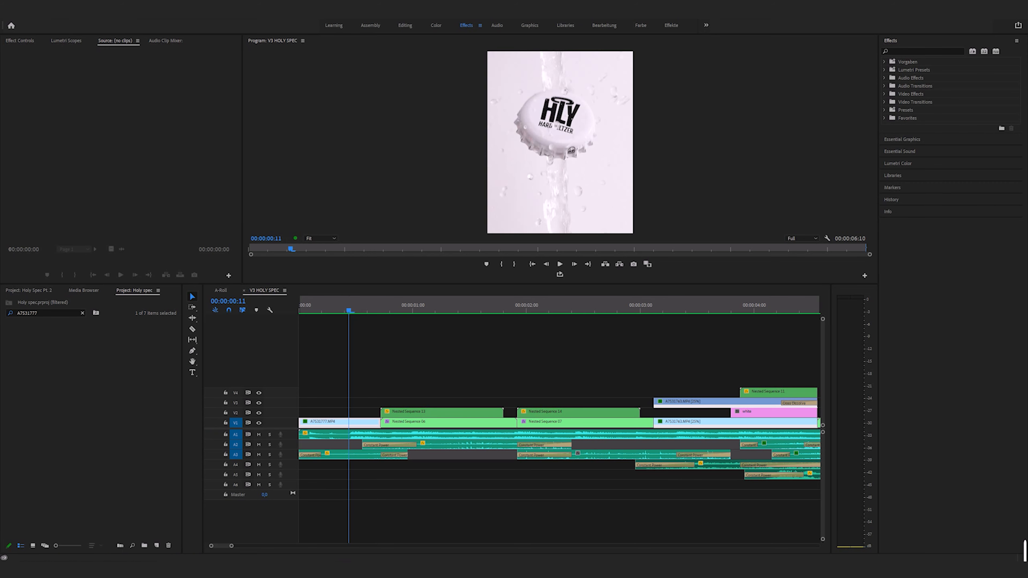
{"action": "left_click", "coordinate": [898, 164]}
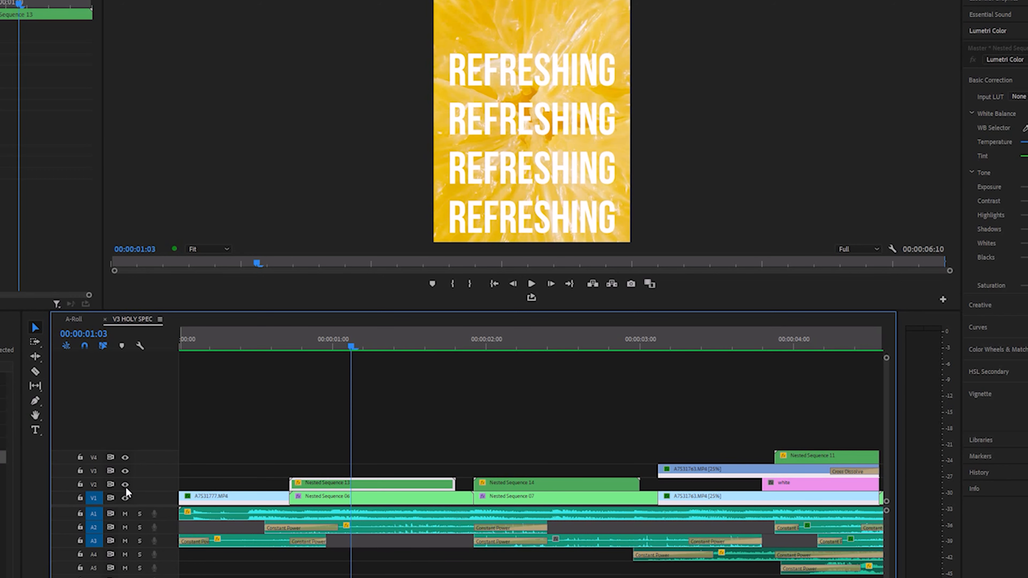
Enter Nested Sequence 05, confirm A7531750.MP4 is 3840×2160 at 50 fps, and dismiss its Properties
{"action": "left_click", "coordinate": [125, 484]}
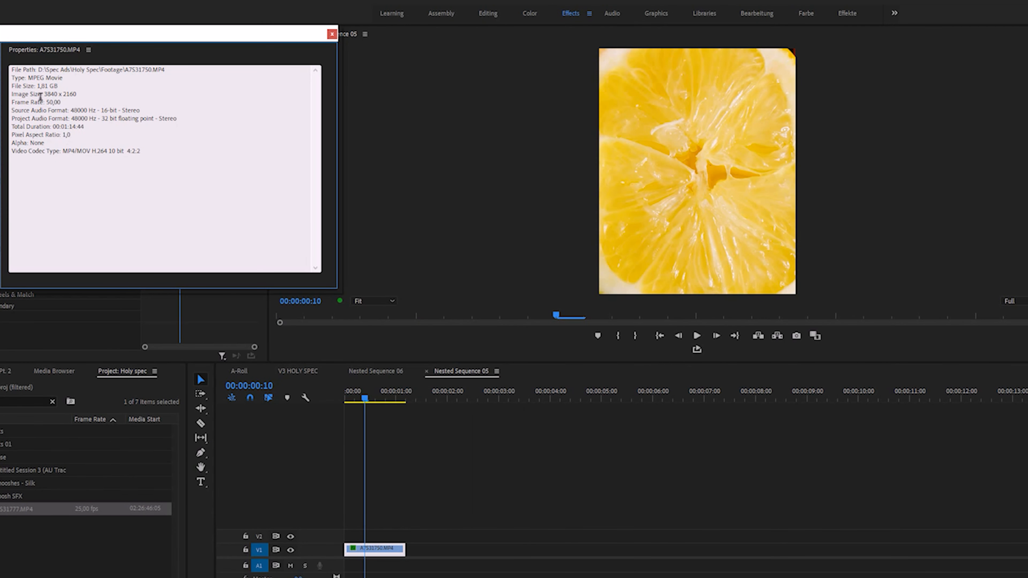
{"action": "mouse_move", "coordinate": [204, 148]}
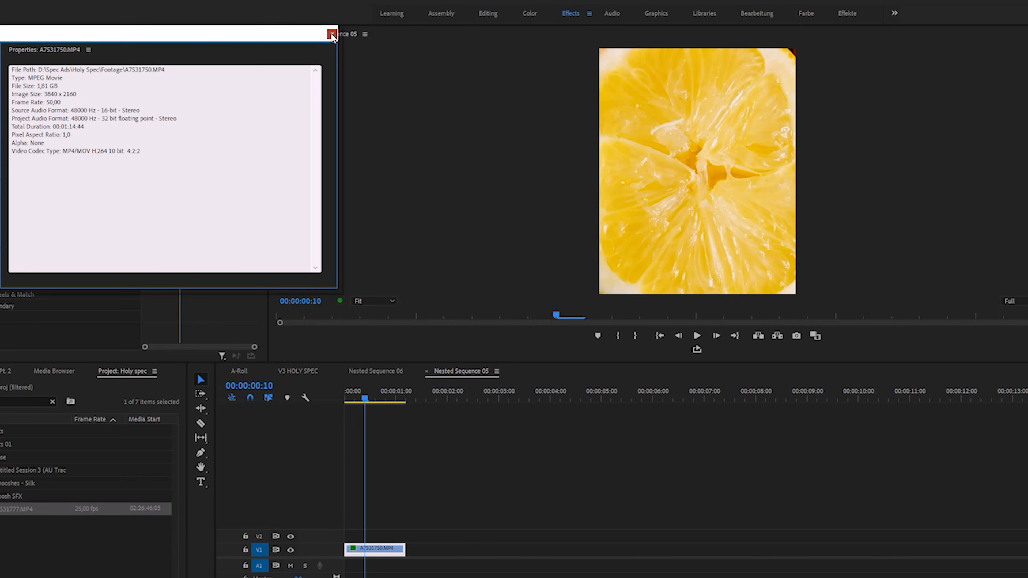
{"action": "left_click", "coordinate": [332, 34]}
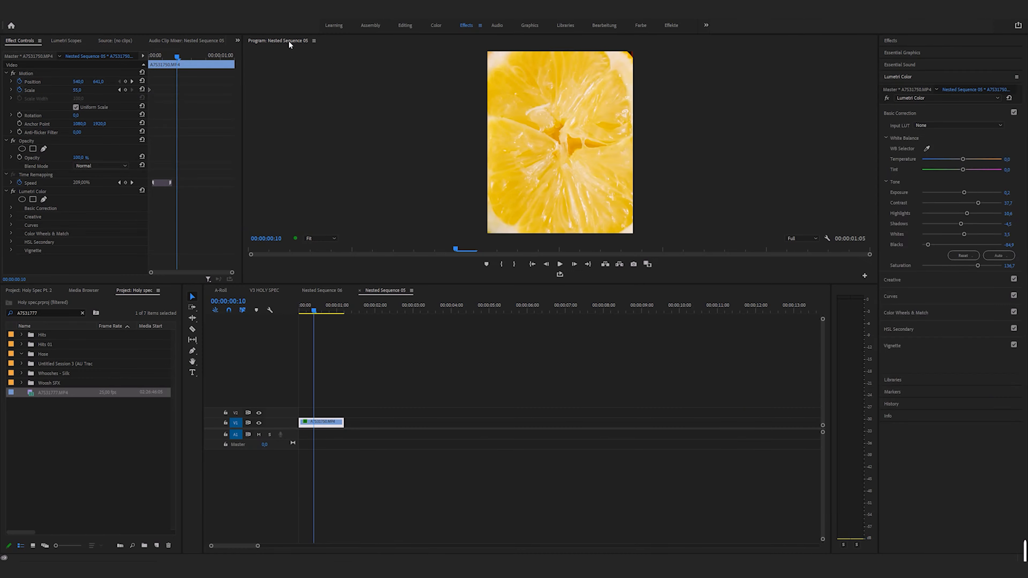
{"action": "left_click", "coordinate": [900, 113]}
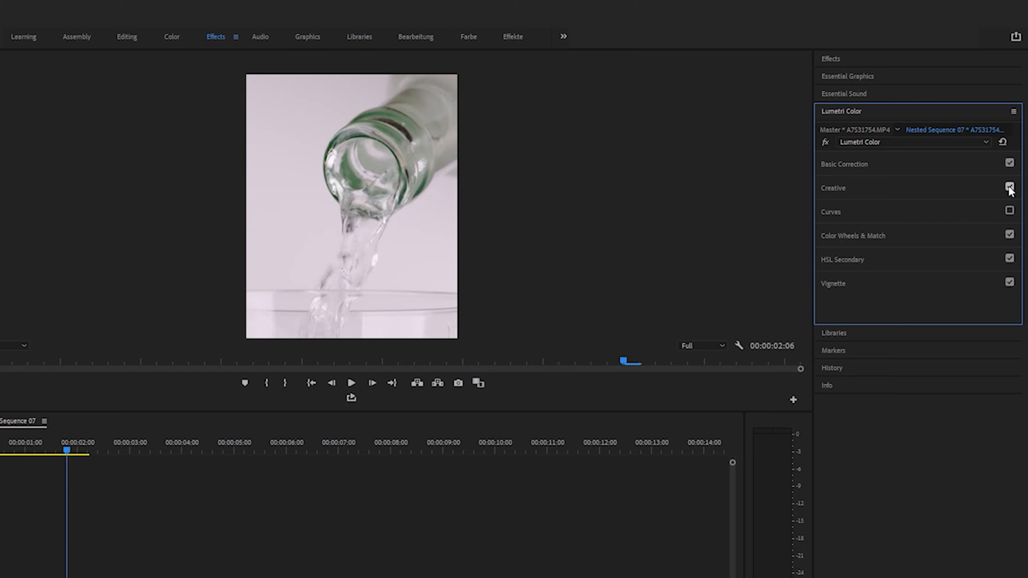
Re-enable the Creative and Curves sections of the pour shot's Lumetri Color grade
{"action": "left_click", "coordinate": [1010, 188]}
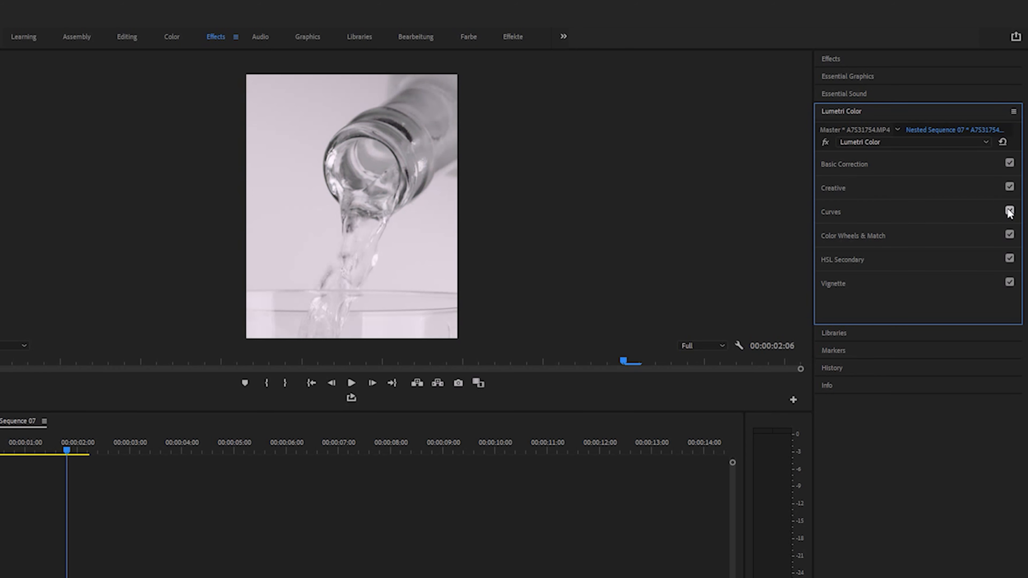
{"action": "left_click", "coordinate": [831, 212]}
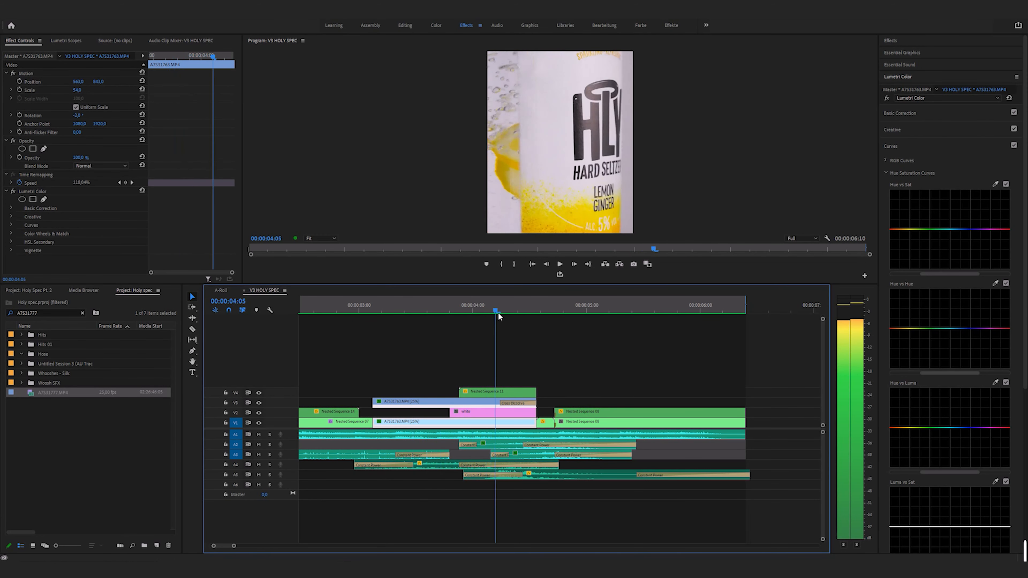
{"action": "left_click", "coordinate": [531, 305]}
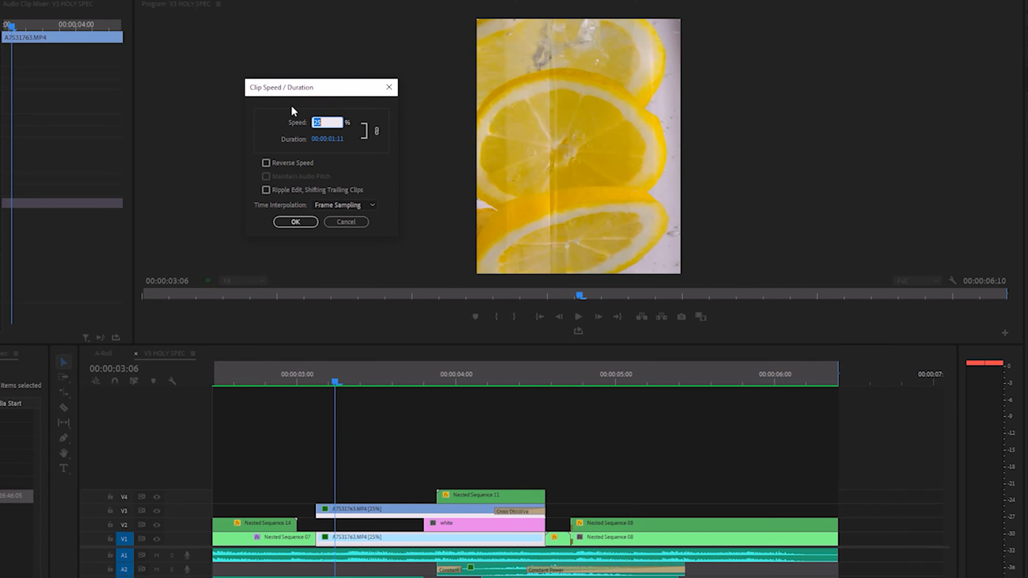
{"action": "mouse_move", "coordinate": [345, 242]}
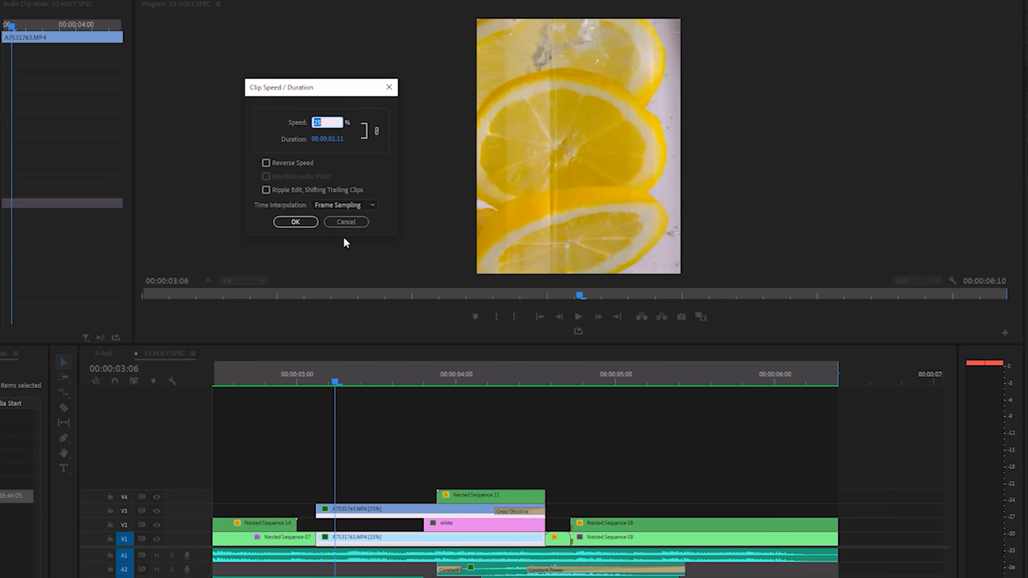
{"action": "left_click", "coordinate": [295, 222]}
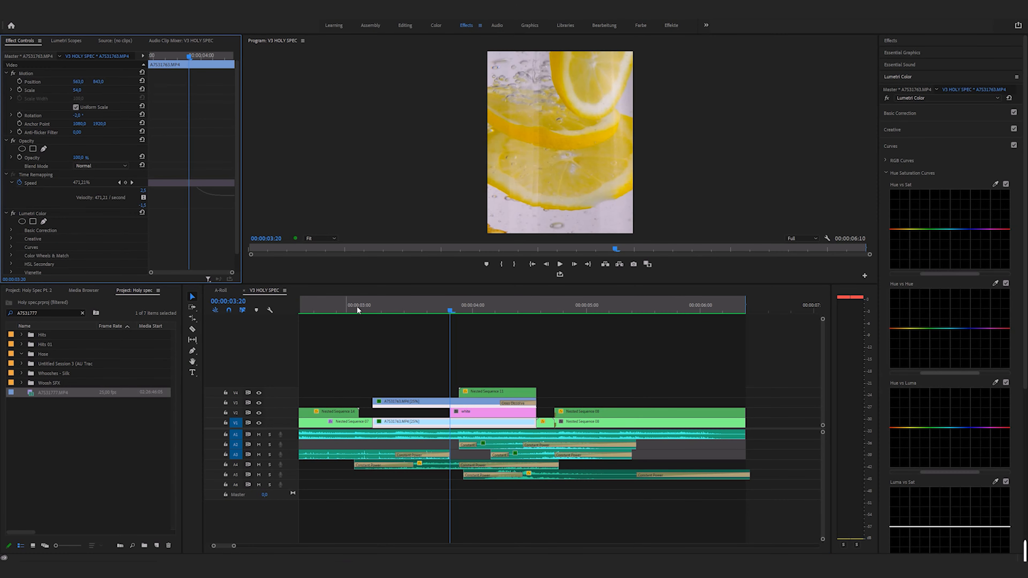
{"action": "left_click", "coordinate": [500, 309]}
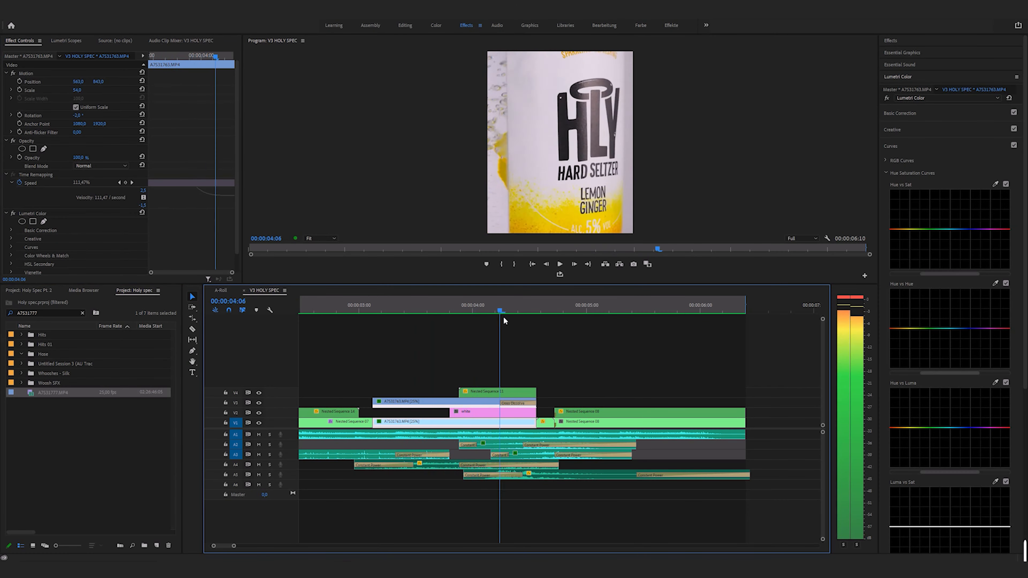
{"action": "left_click", "coordinate": [487, 309]}
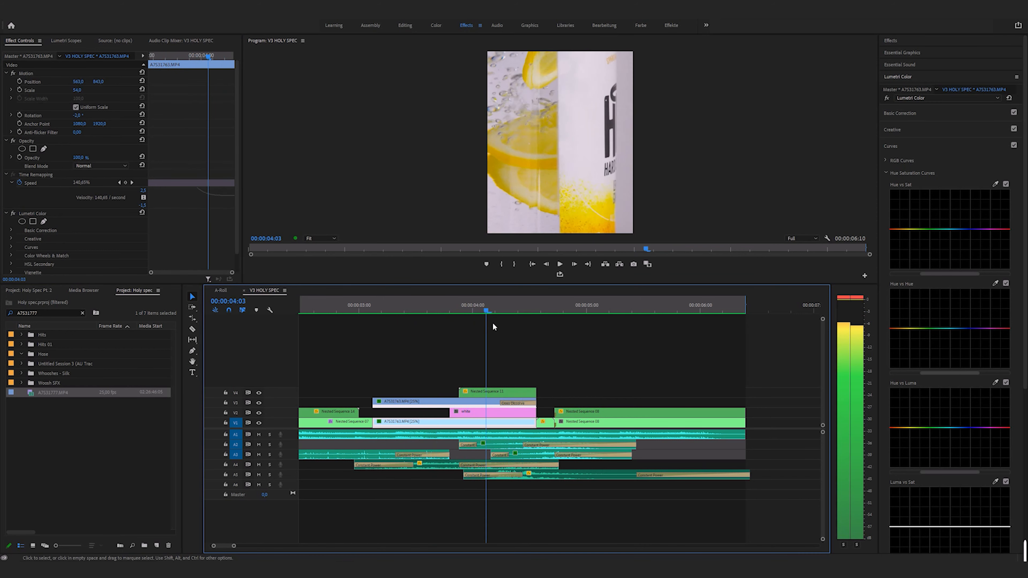
{"action": "left_click", "coordinate": [413, 304]}
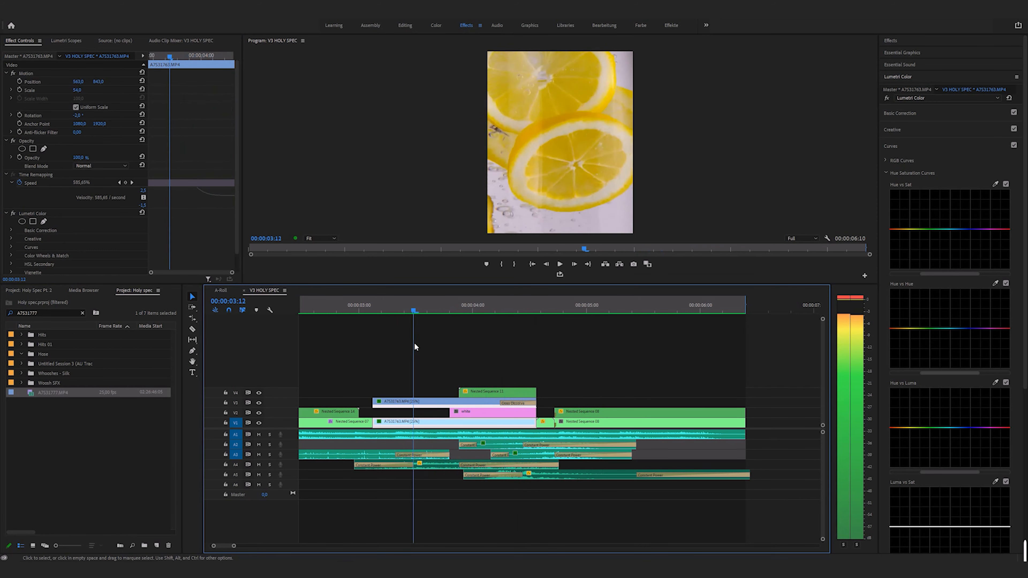
{"action": "left_click", "coordinate": [531, 304]}
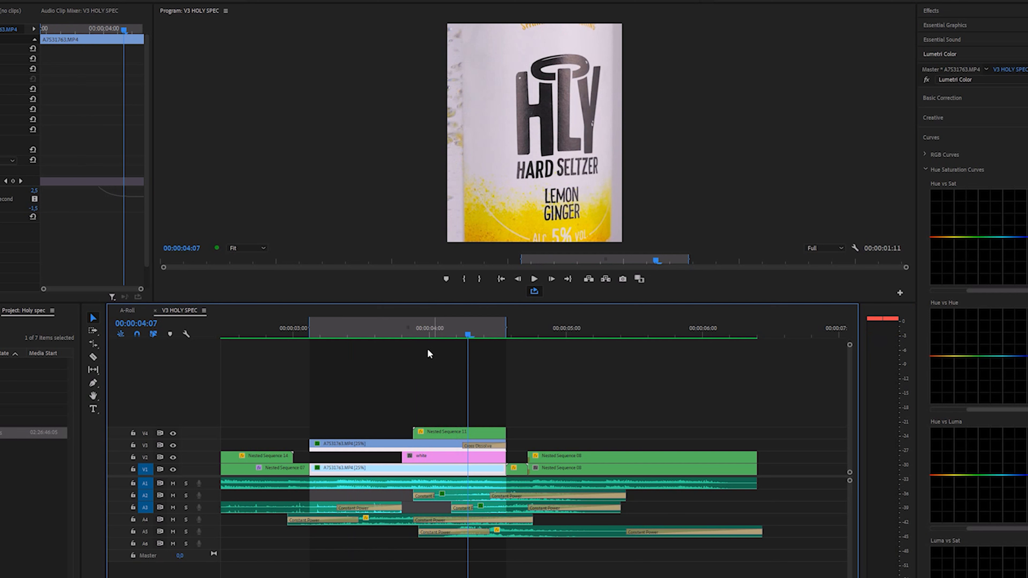
{"action": "mouse_move", "coordinate": [405, 353]}
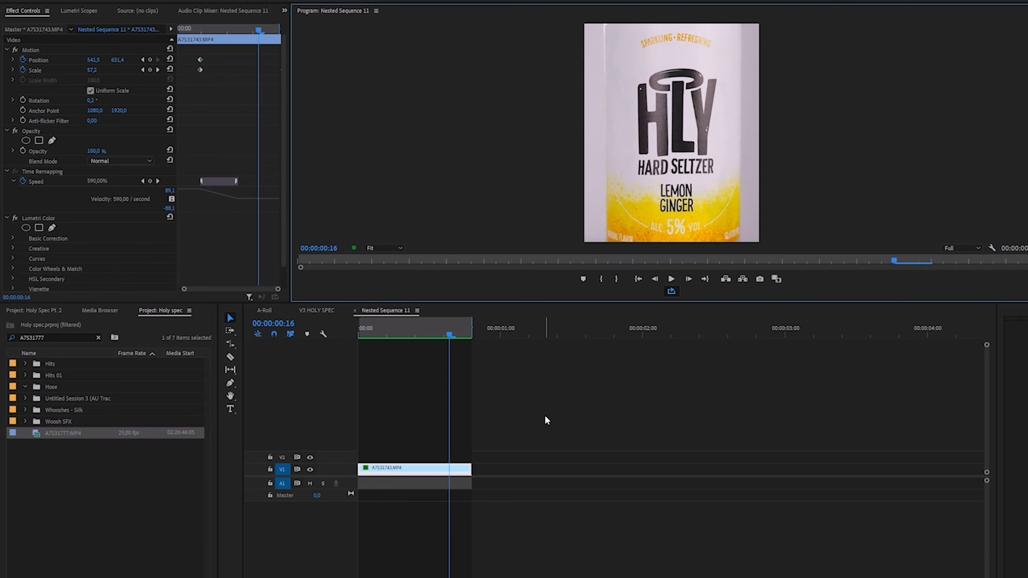
Inspect Nested Sequence 11's motion keyframes and 590% speed ramp, then return to the main HLY sequence
{"action": "left_click", "coordinate": [449, 338]}
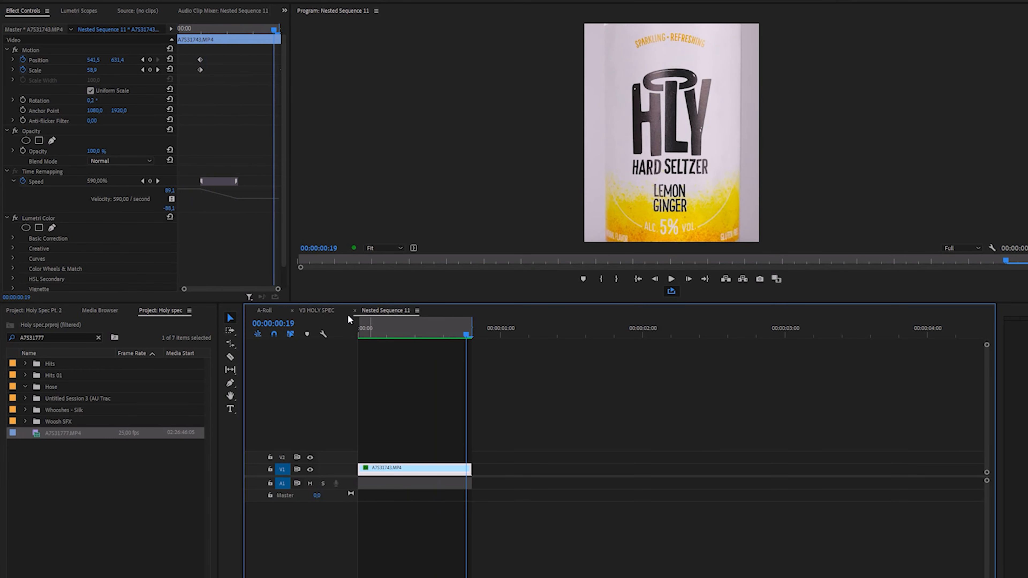
{"action": "left_click", "coordinate": [316, 310]}
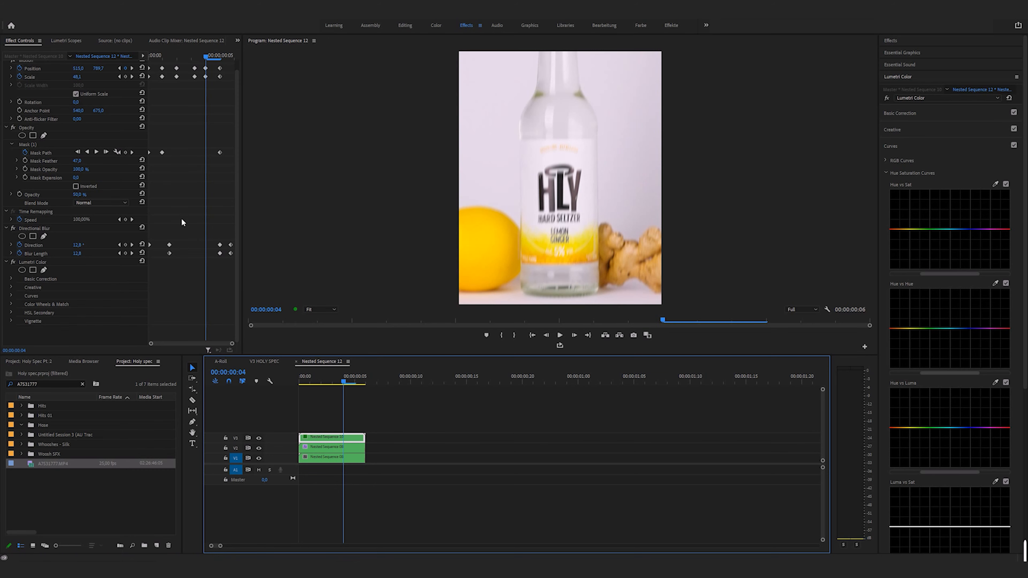
{"action": "mouse_move", "coordinate": [177, 125]}
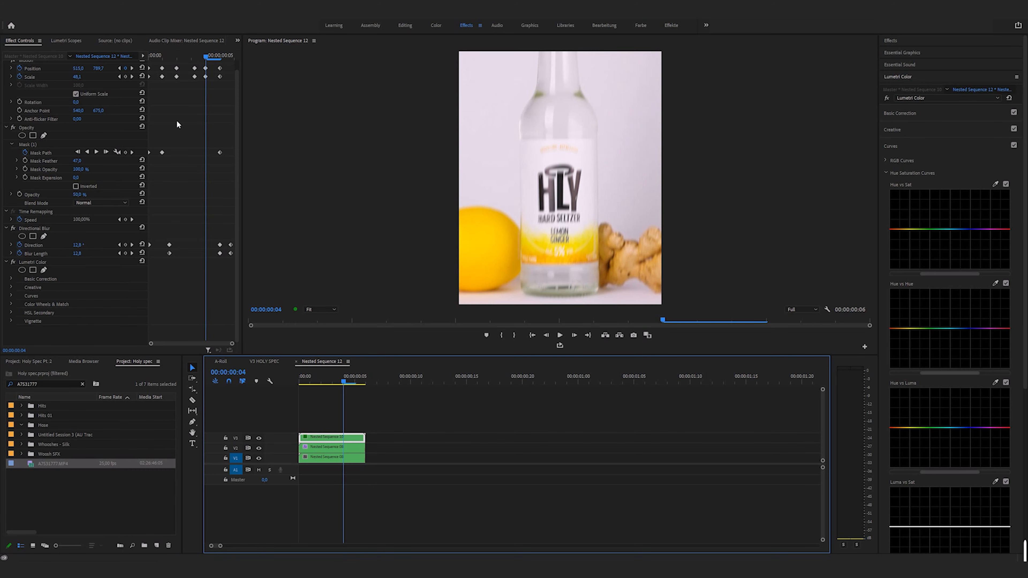
Inspect the masked, directionally blurred layers of Nested Sequence 12 in Effect Controls
{"action": "left_click", "coordinate": [263, 362]}
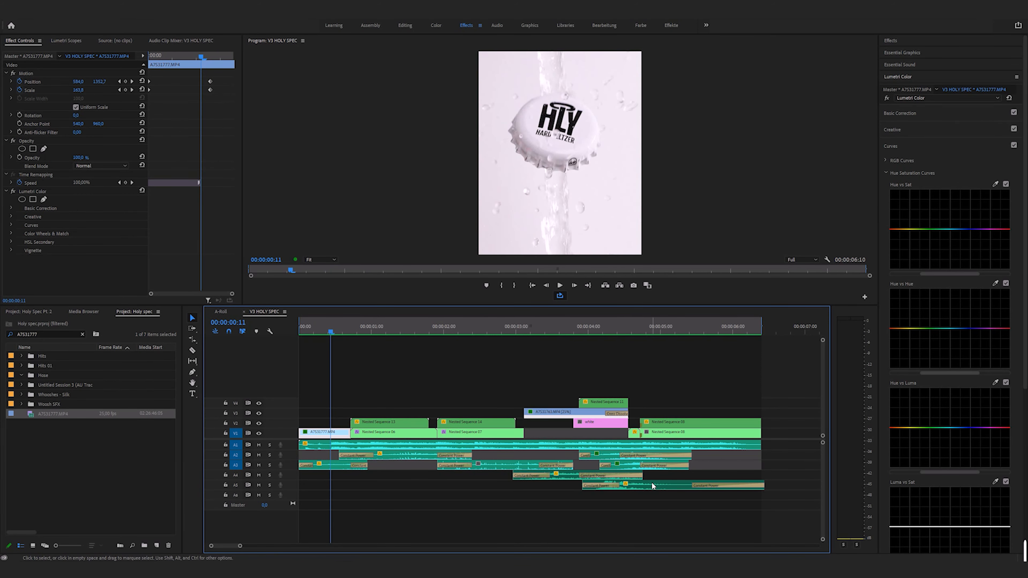
{"action": "mouse_move", "coordinate": [440, 513]}
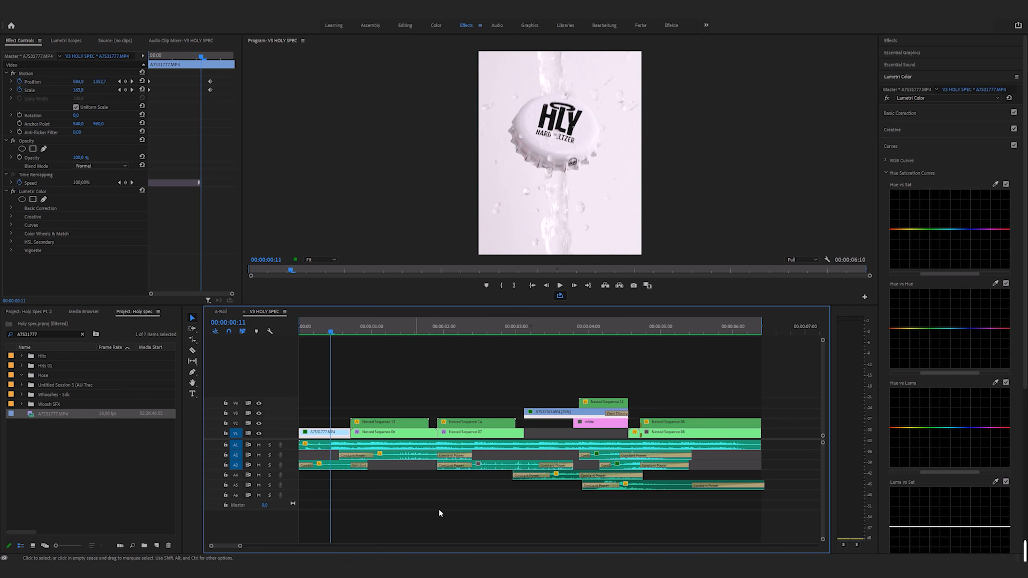
{"action": "mouse_move", "coordinate": [499, 516]}
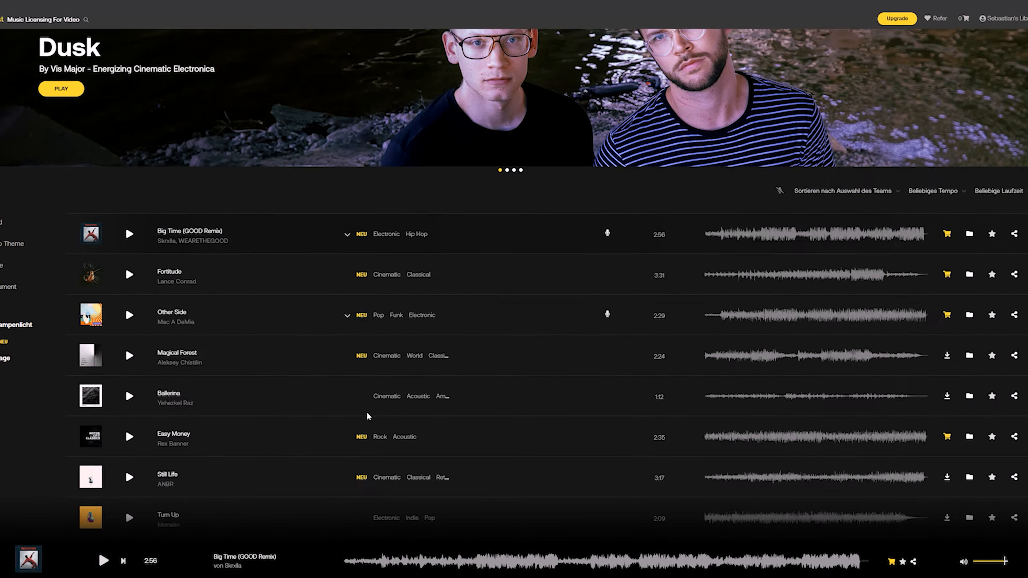
Locate Motor City Classics Vol. 2 in the Artlist list and start playing Anthem
{"action": "scroll", "scroll_direction": "down", "scroll_amount": 3}
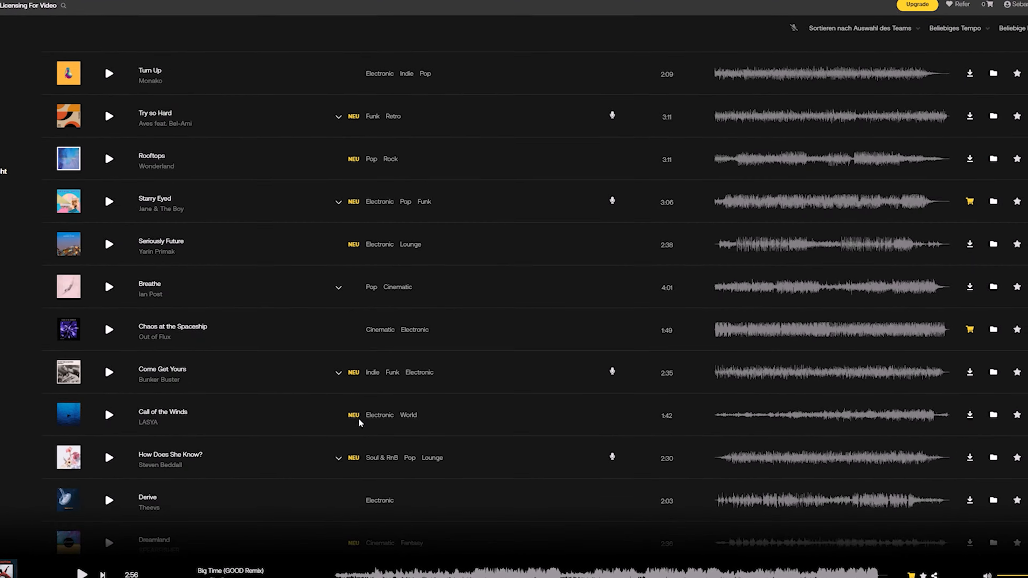
{"action": "scroll", "scroll_direction": "down", "scroll_amount": 3}
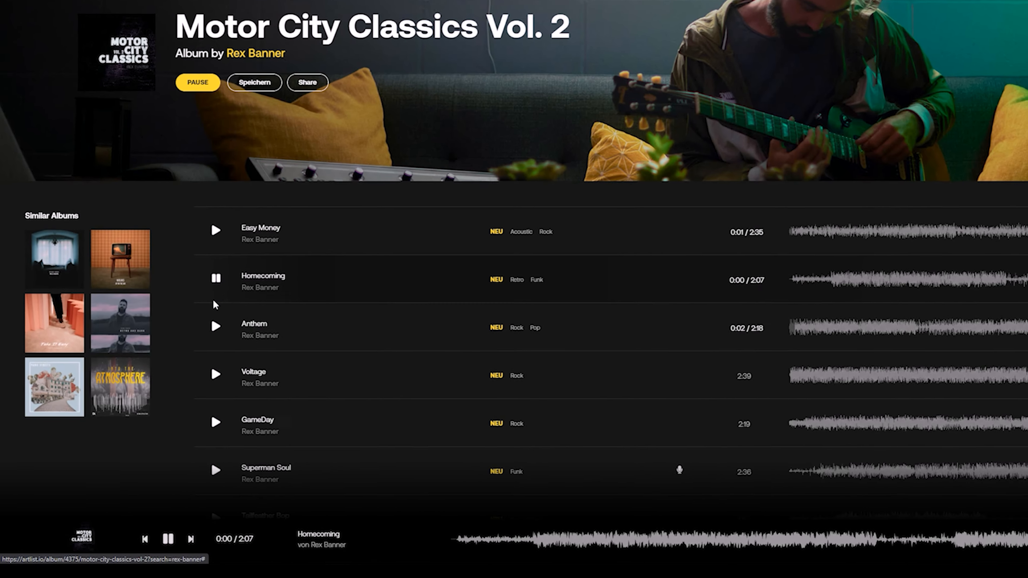
{"action": "left_click", "coordinate": [216, 327]}
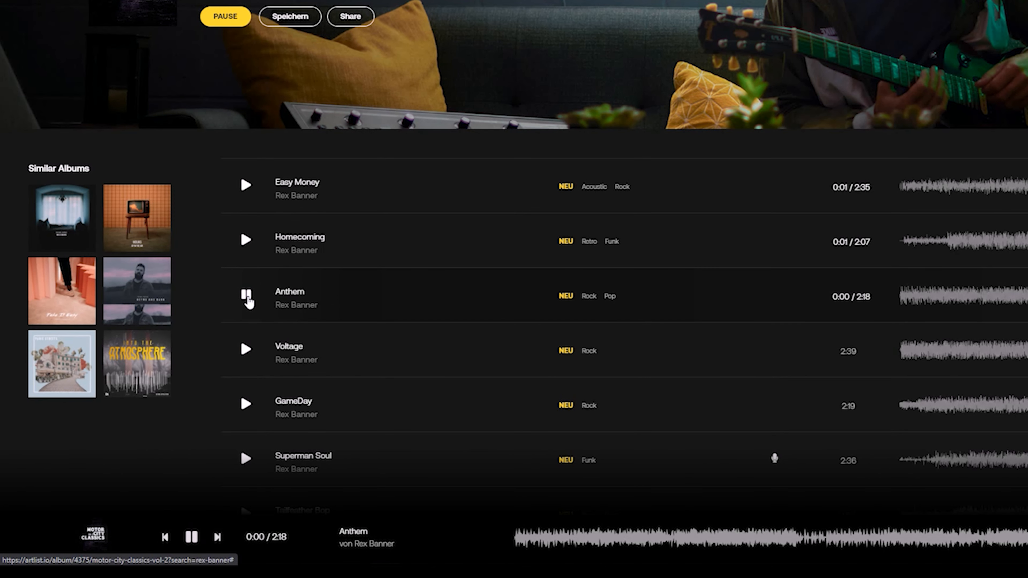